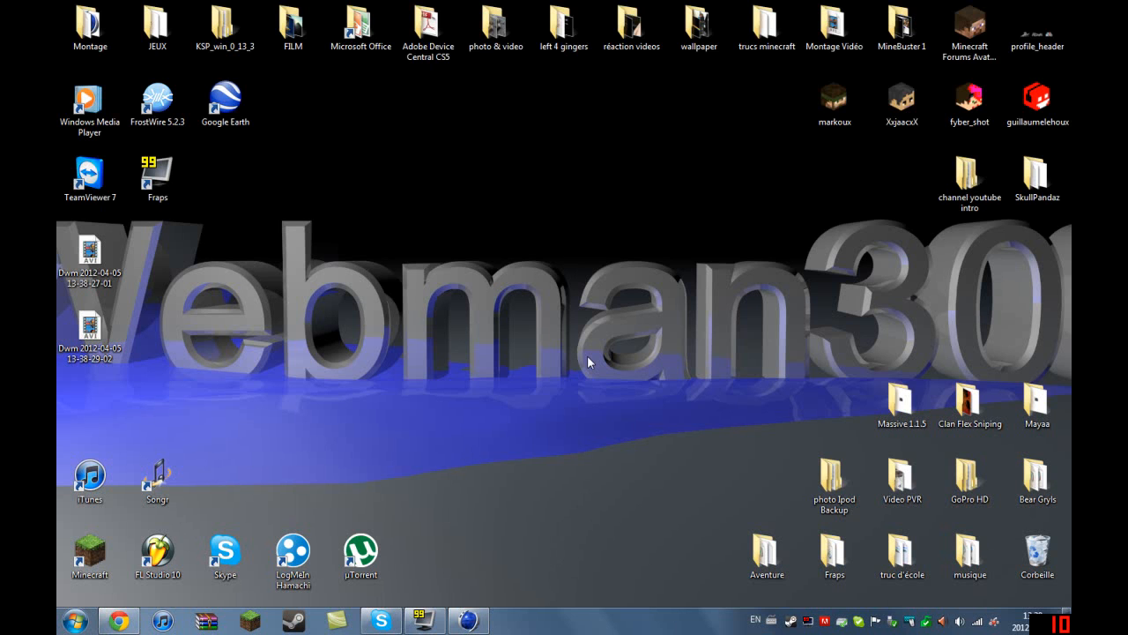
mouse_move(456, 454)
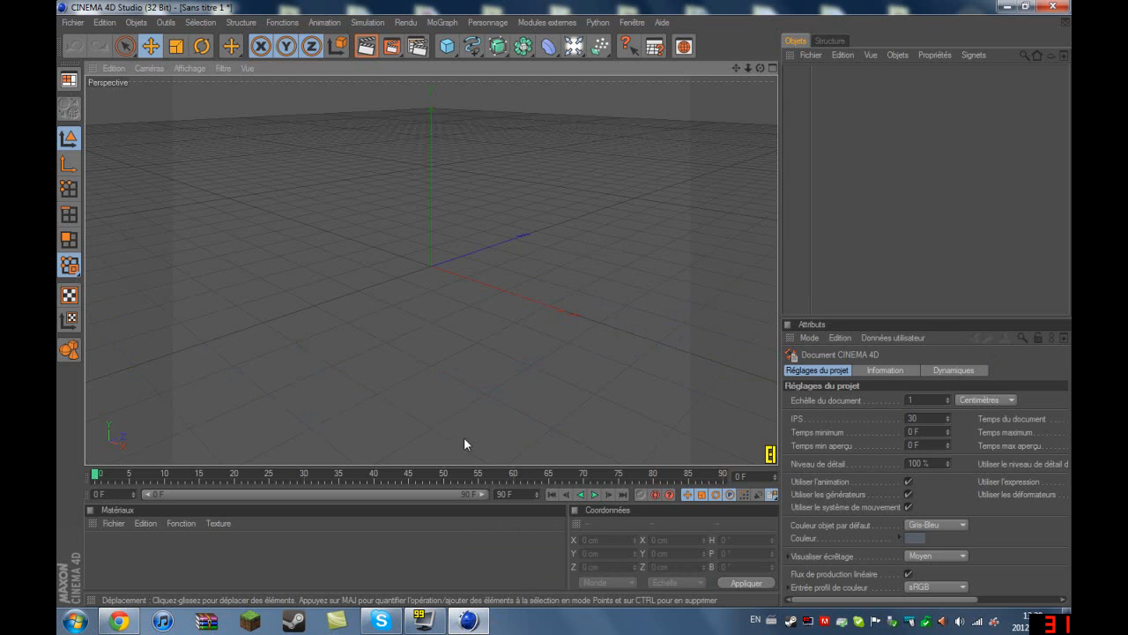
- Add a Sol (Floor) object from the lights and scene objects palette
left_click(573, 45)
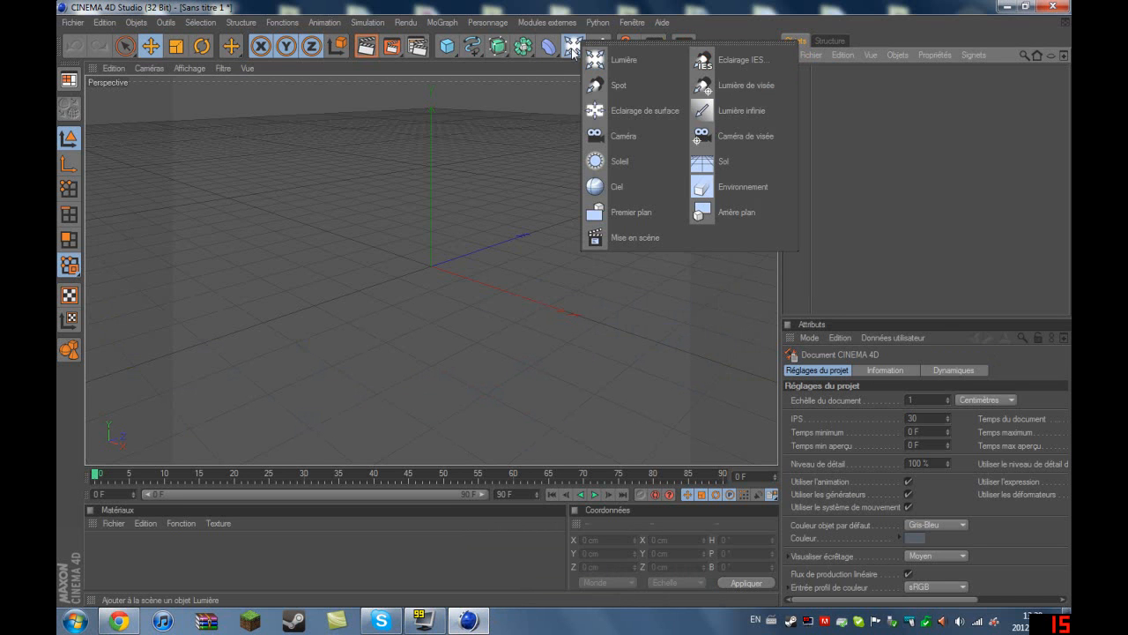
mouse_move(624, 60)
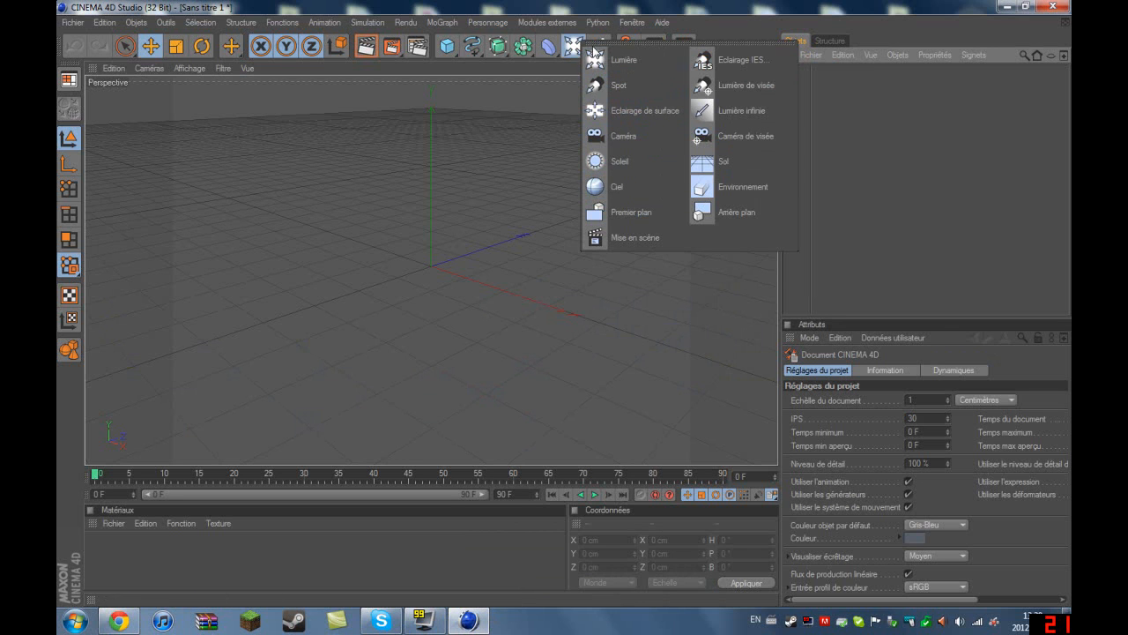
mouse_move(737, 161)
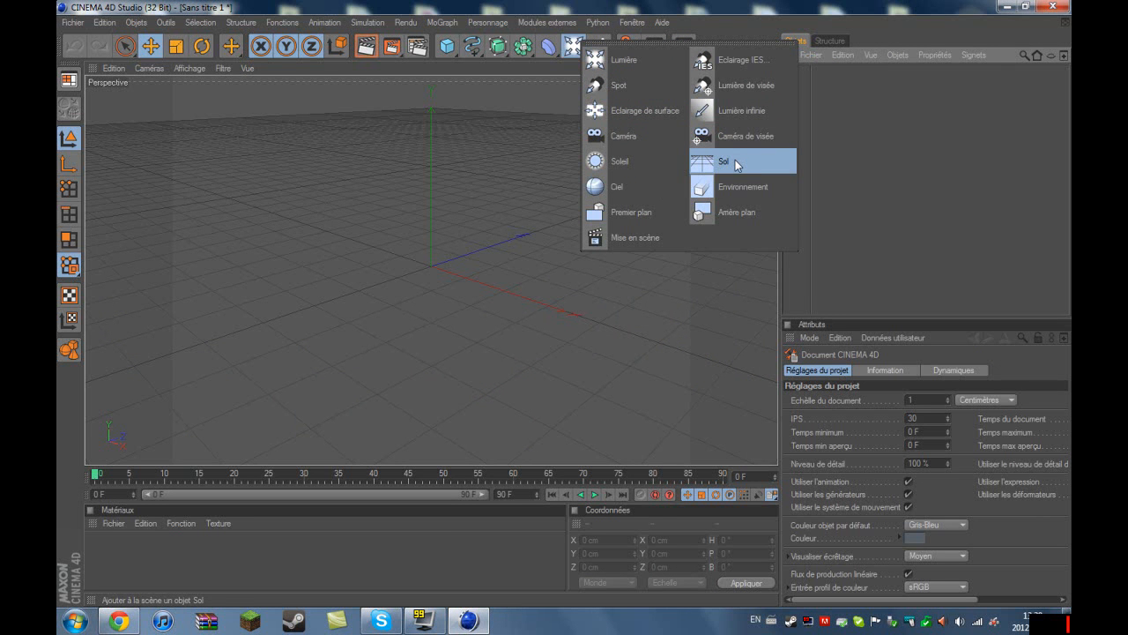
left_click(722, 162)
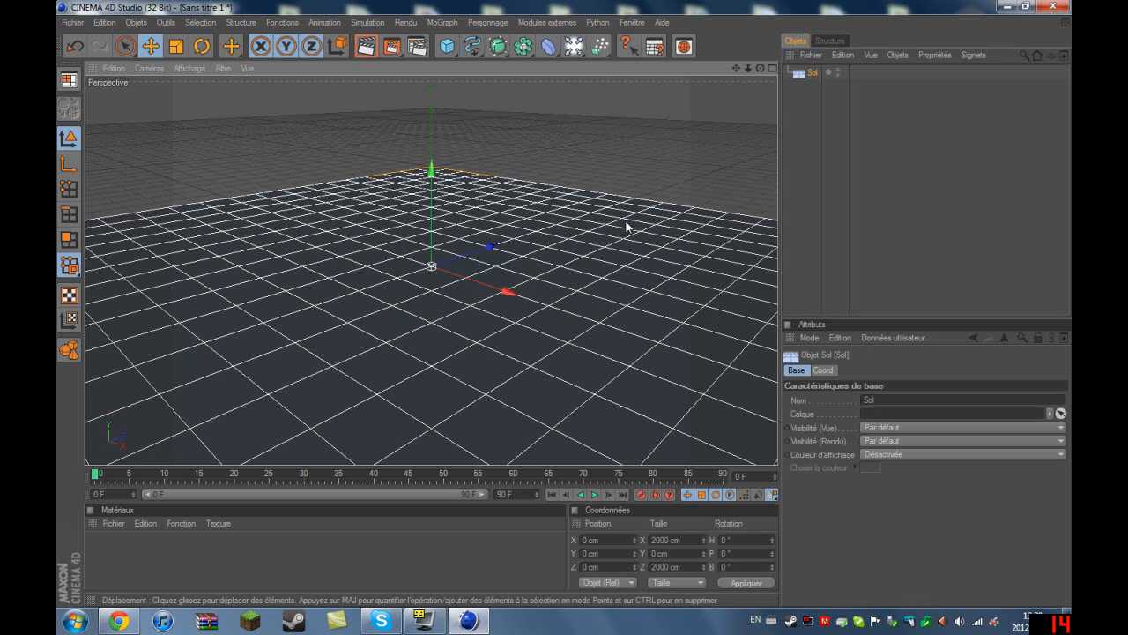
- Add a MoText object reading Webman300 with depth 50 and a changed Start cap option
left_click(440, 22)
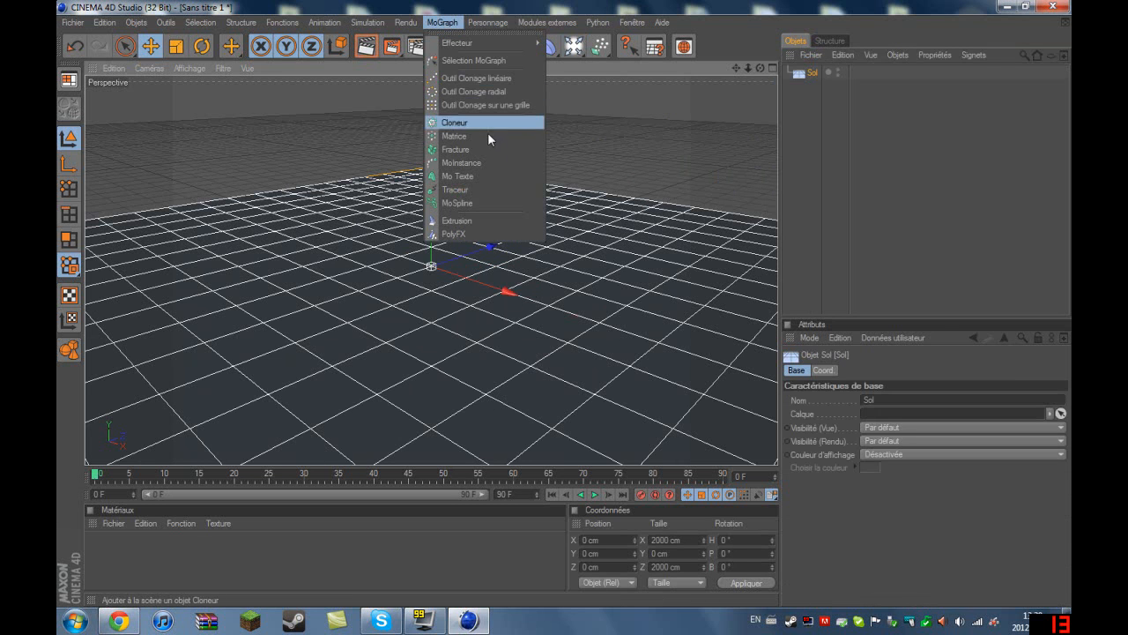
left_click(458, 176)
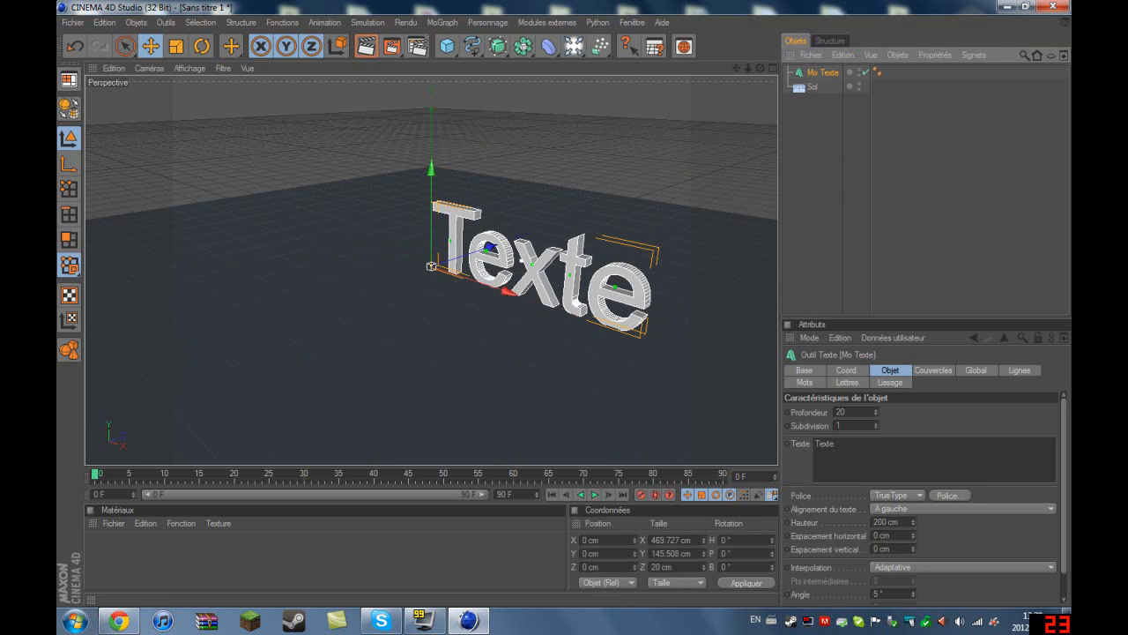
type("Webman300")
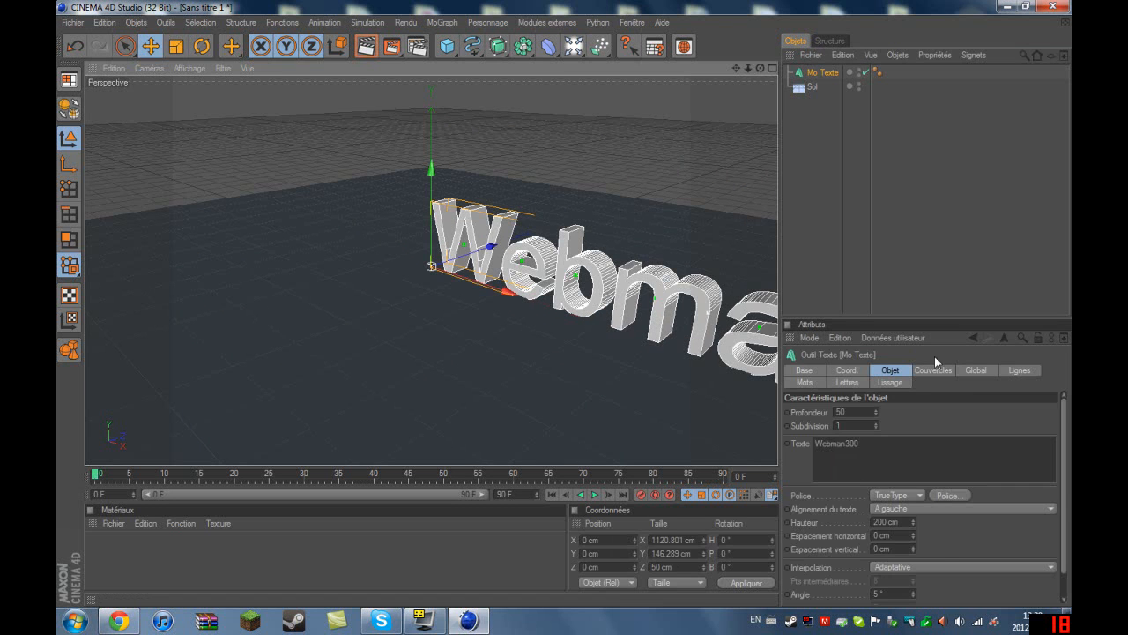
left_click(932, 370)
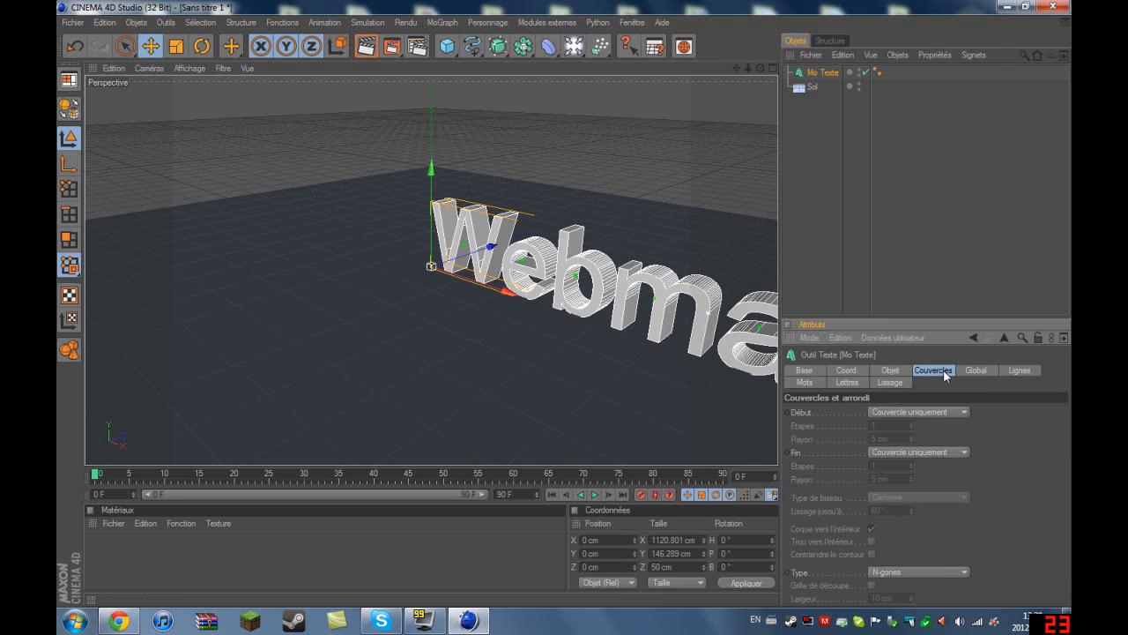
mouse_move(934, 418)
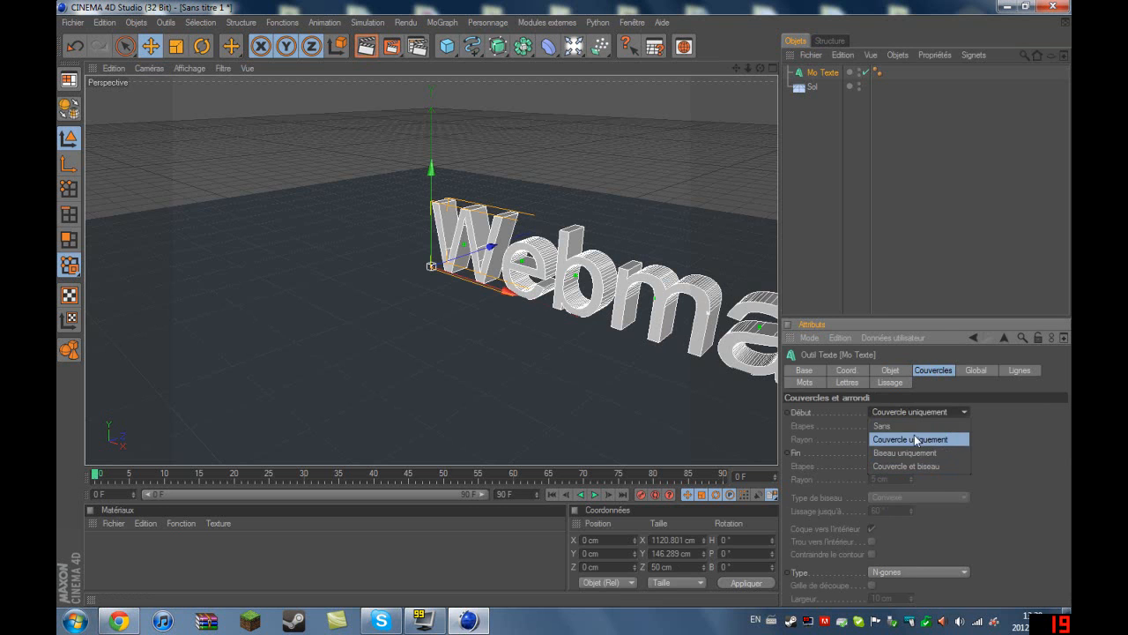
left_click(905, 465)
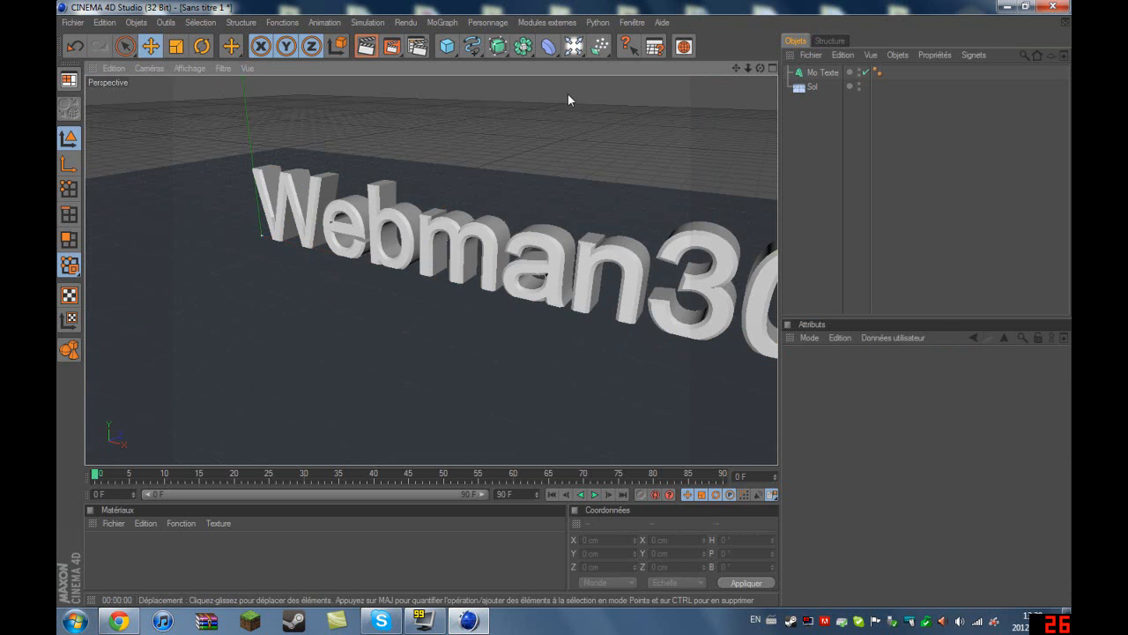
- Add an omni light (Lumière) to illuminate the text and floor
left_click(573, 46)
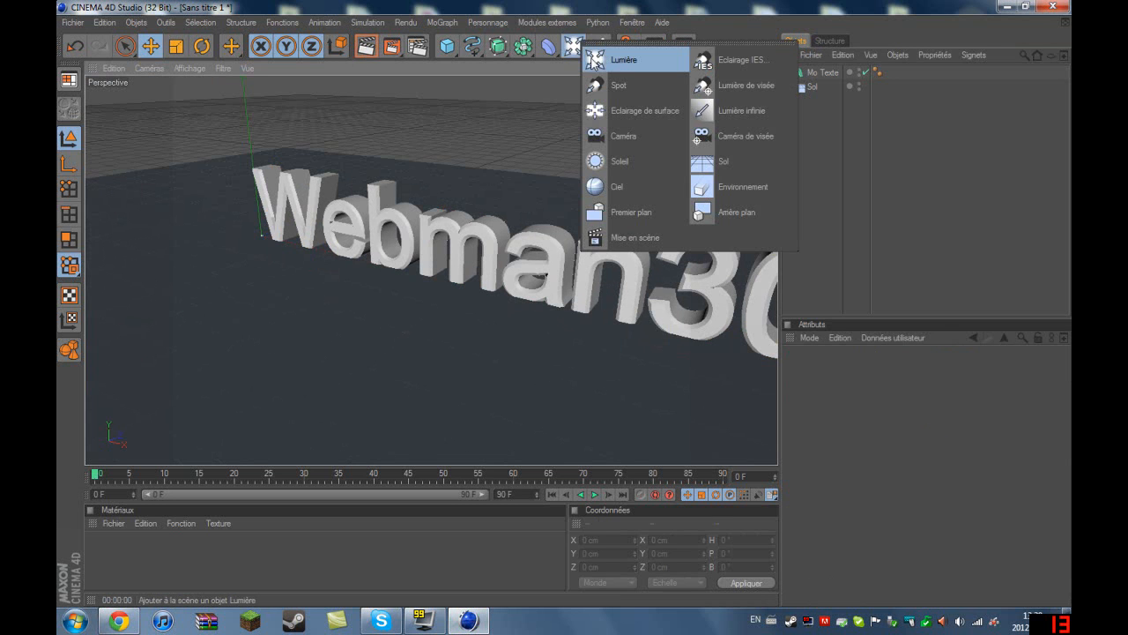
mouse_move(643, 92)
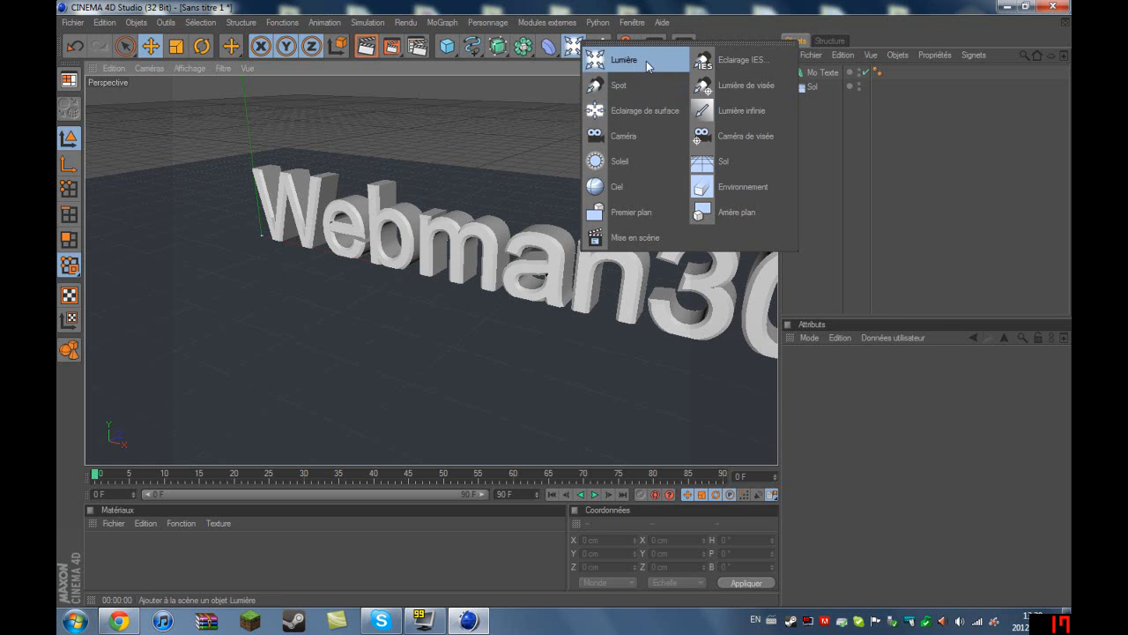
left_click(624, 60)
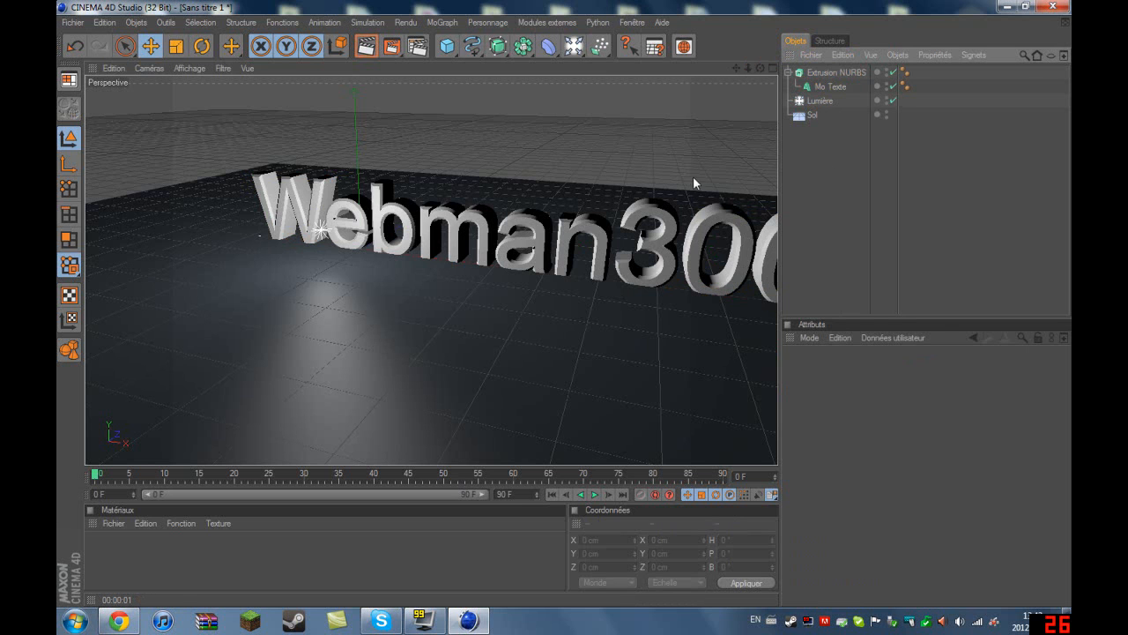
mouse_move(395, 84)
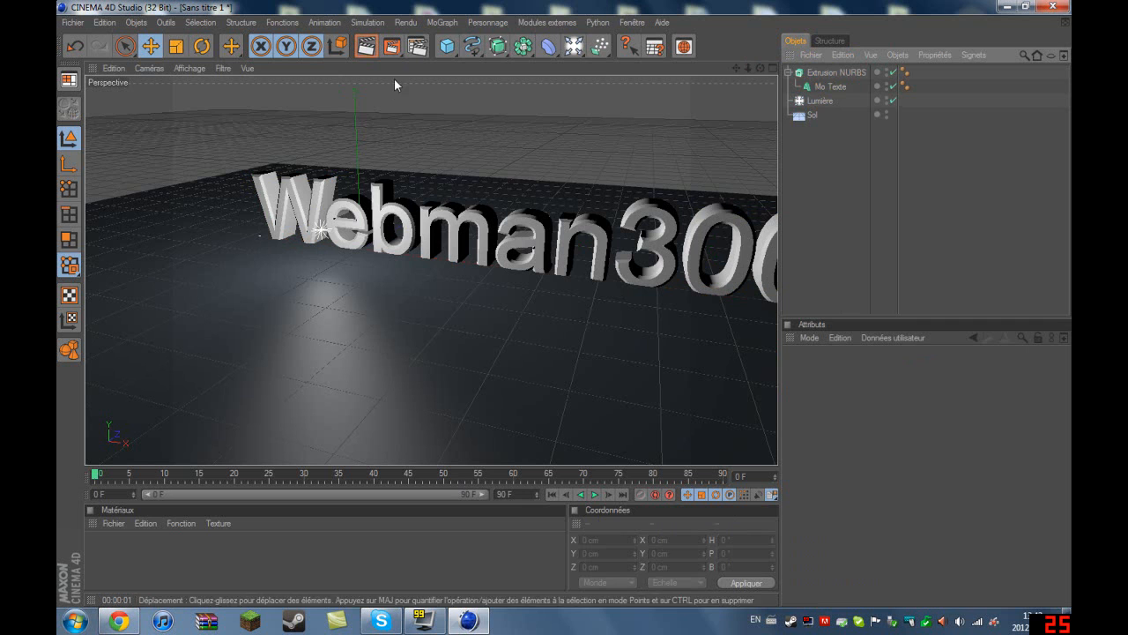
- Add a Terrain landscape object from the primitive objects palette
left_click(448, 46)
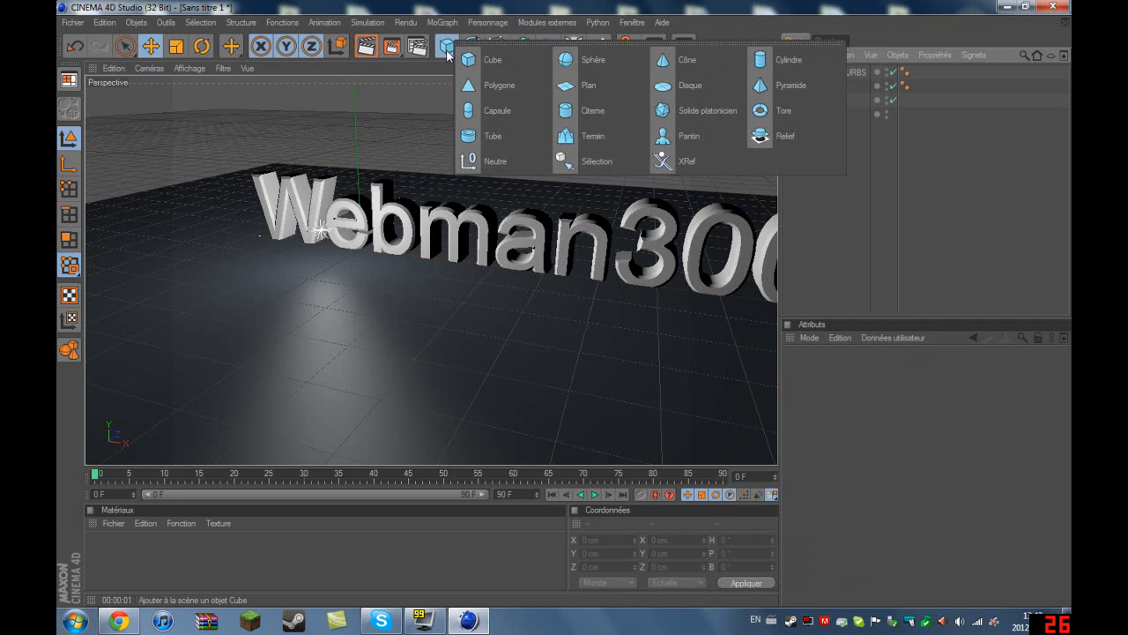
mouse_move(603, 136)
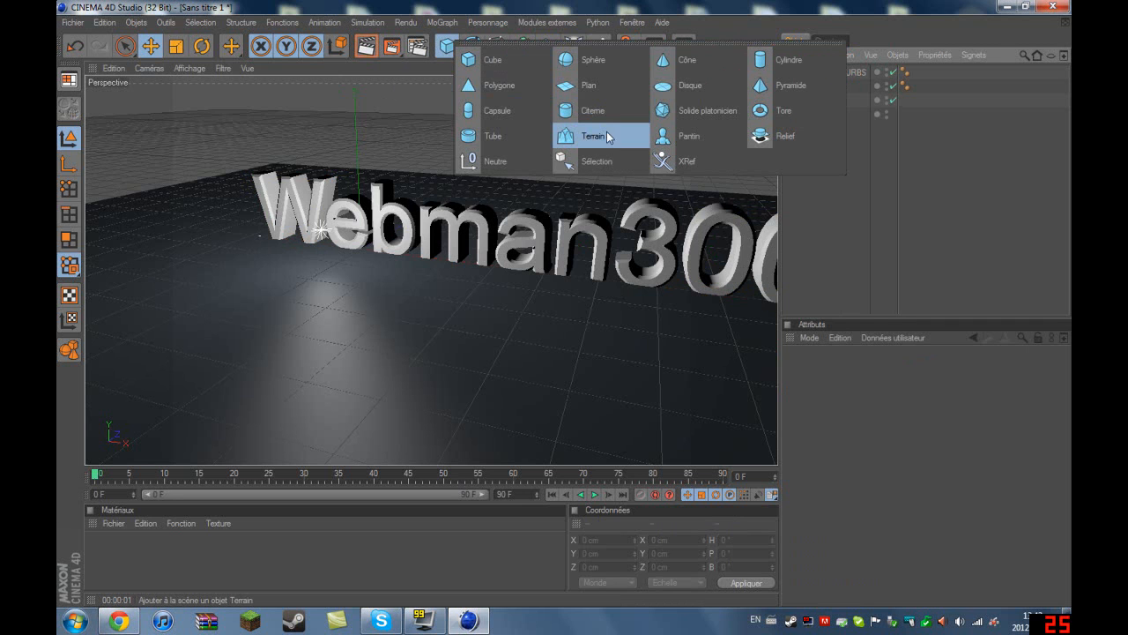
mouse_move(614, 135)
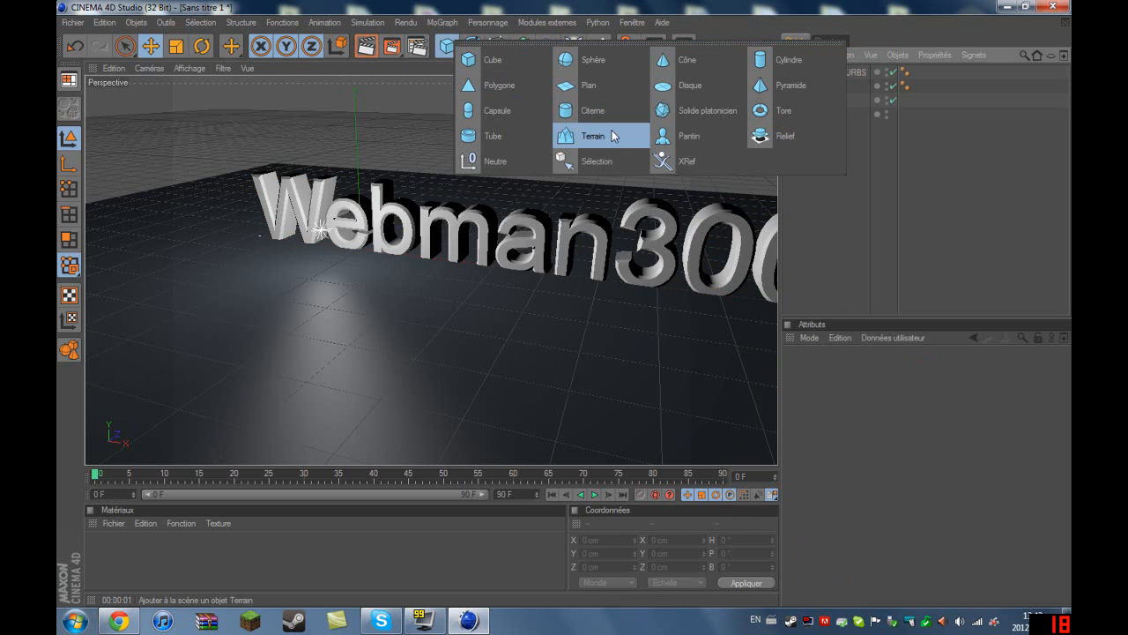
left_click(592, 135)
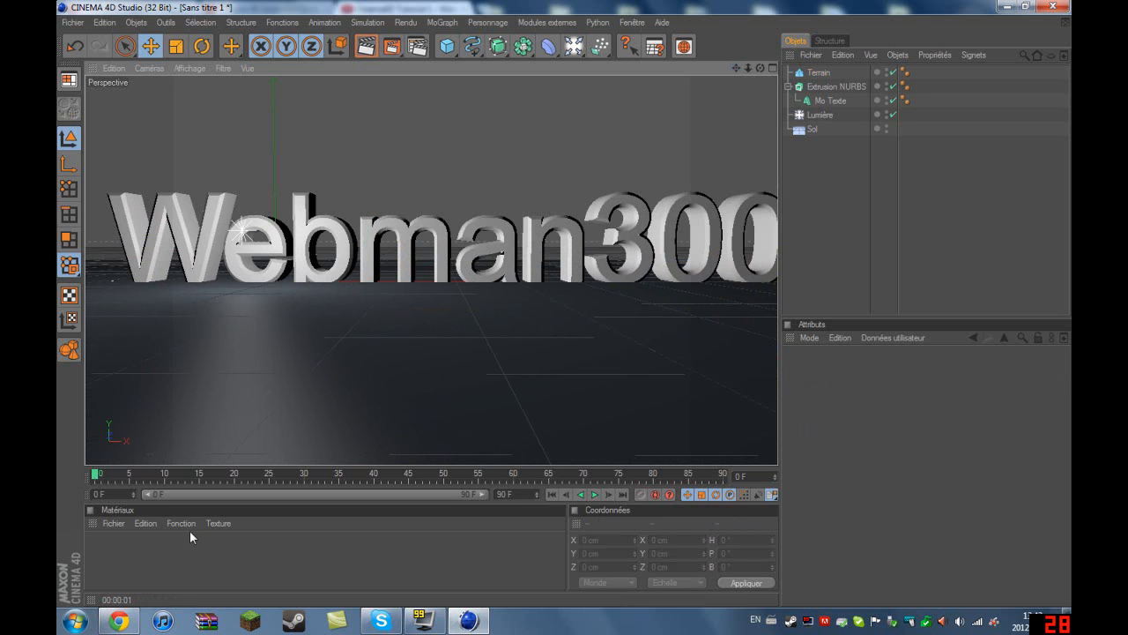
left_click(818, 72)
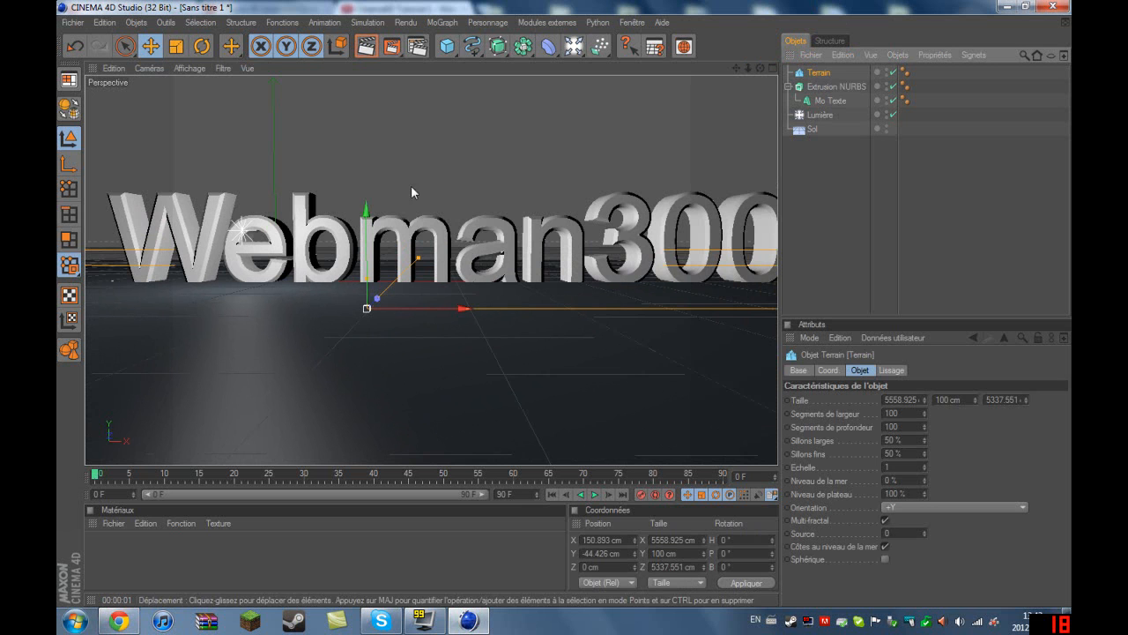
mouse_move(590, 476)
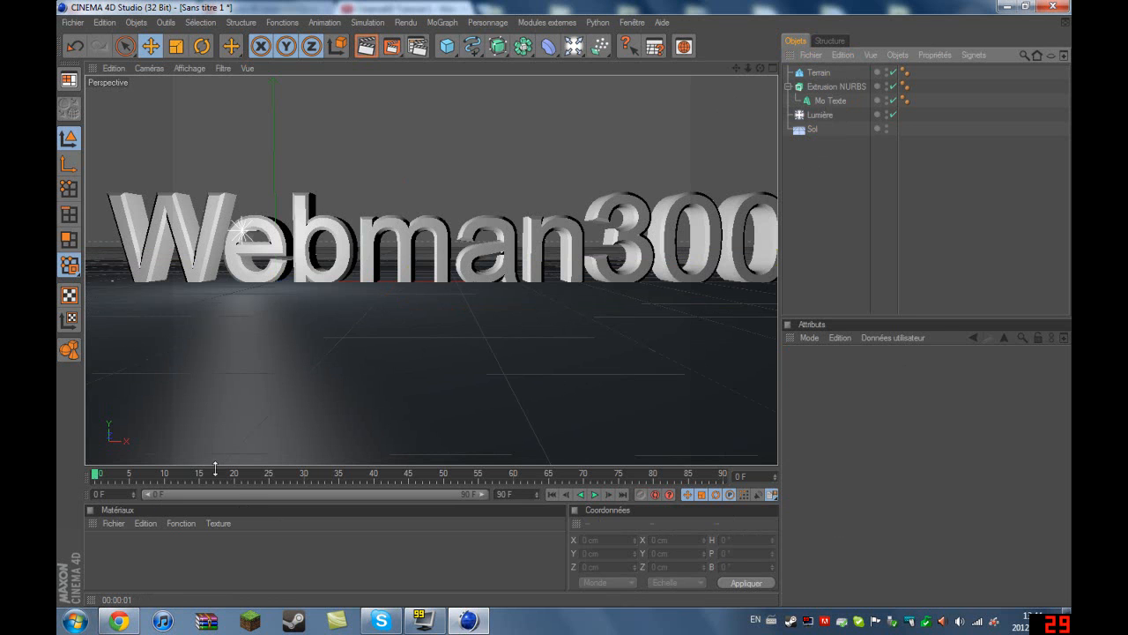
left_click(817, 72)
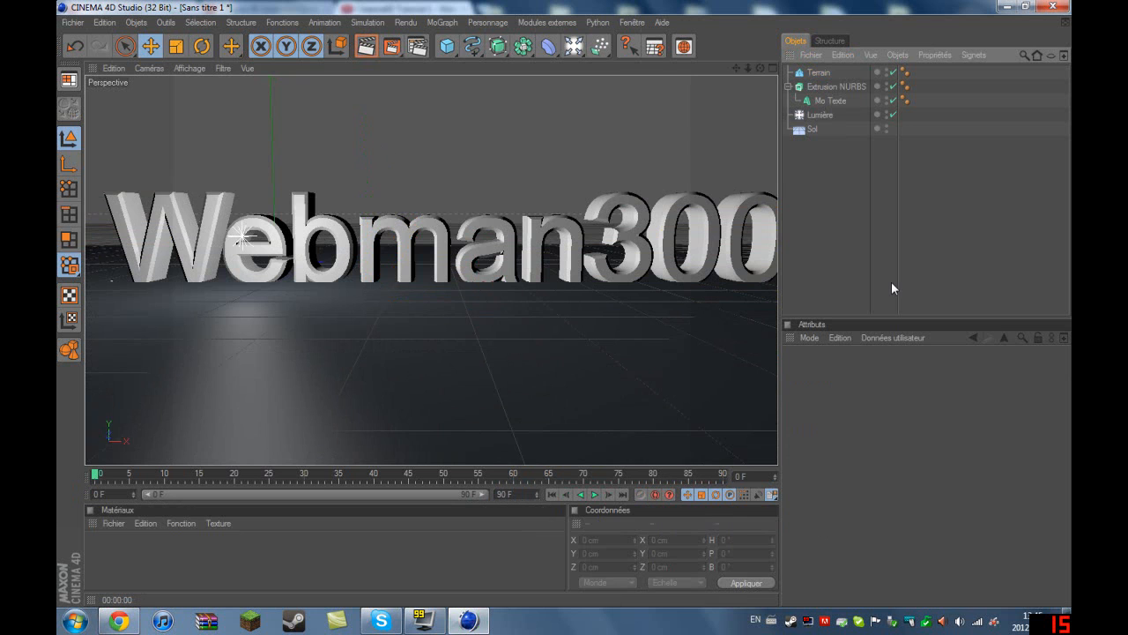
- With the Terrain selected, create a new blue material Mat and enable its transparency
left_click(818, 73)
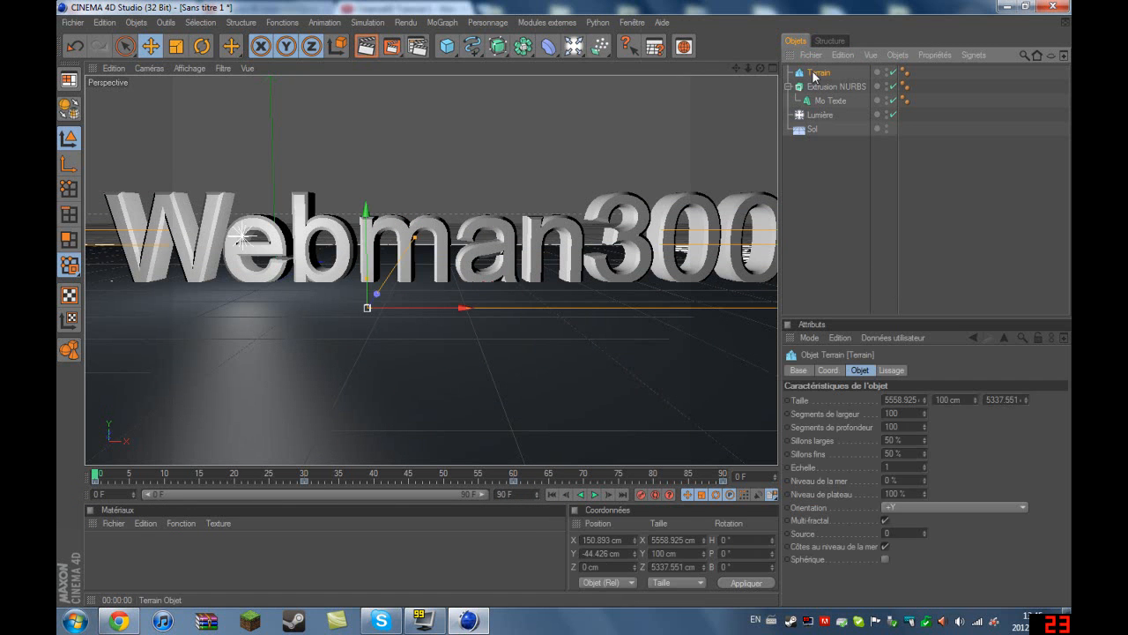
left_click(113, 522)
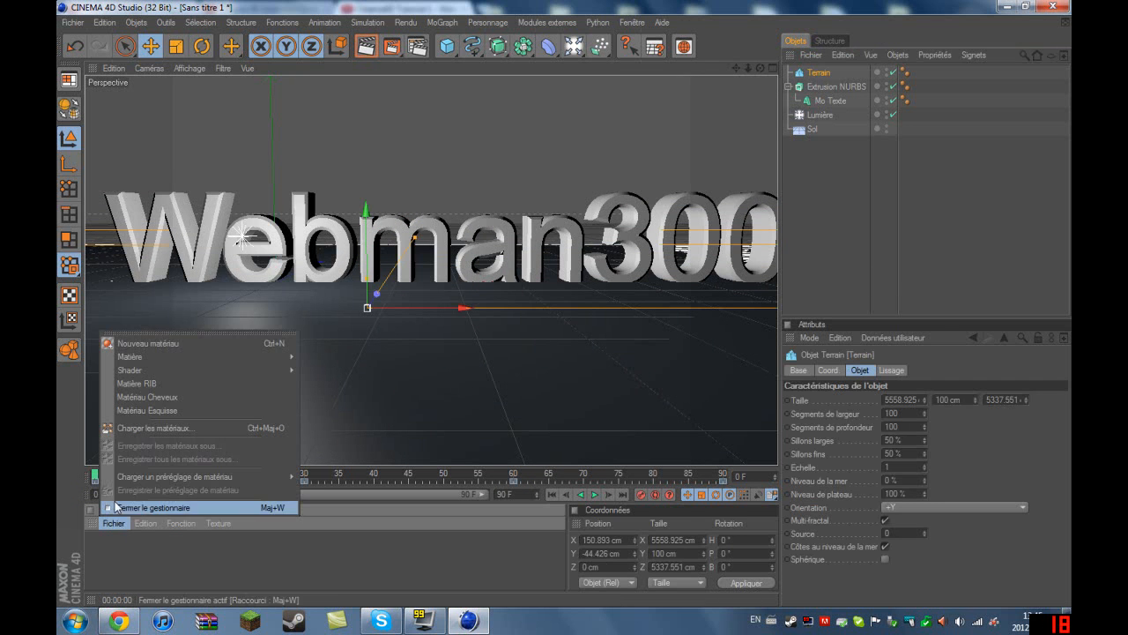
mouse_move(155, 354)
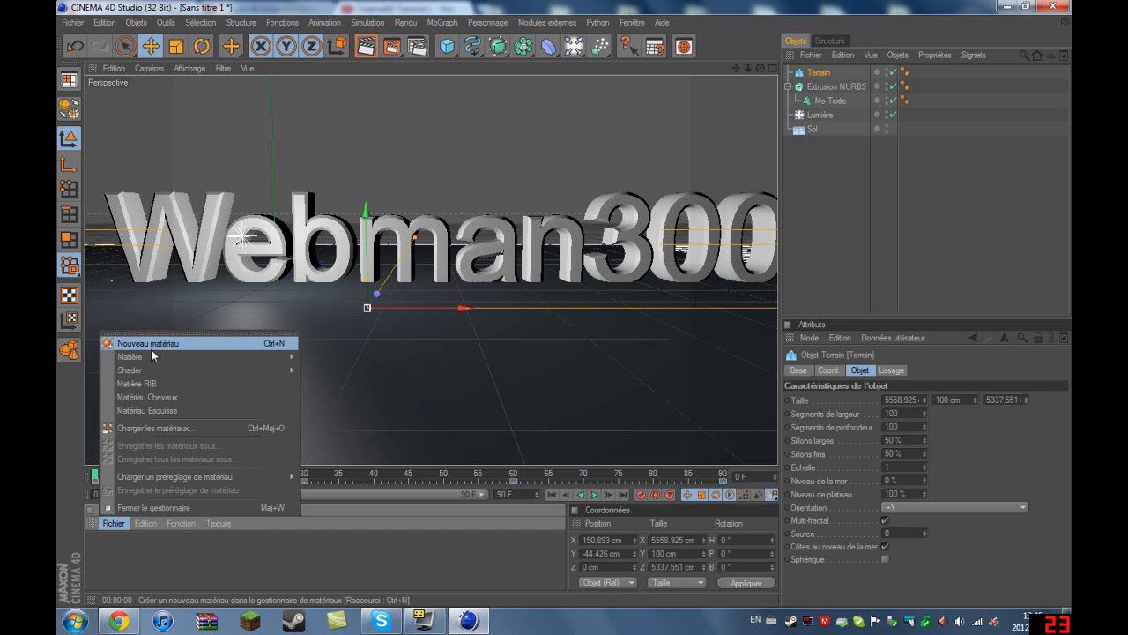
left_click(148, 342)
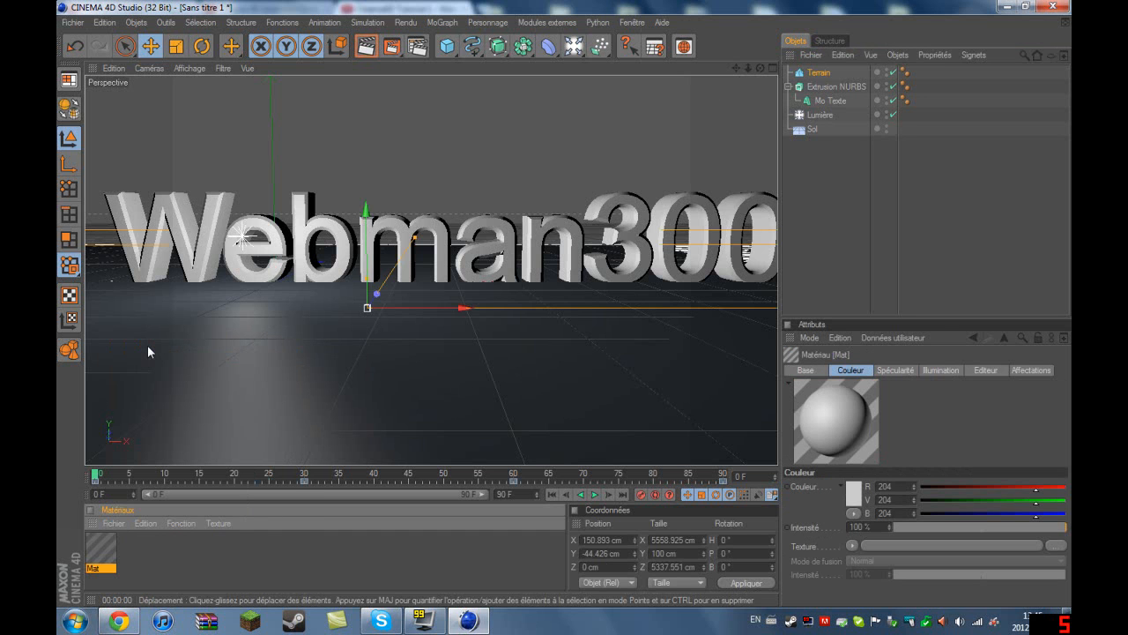
double_click(98, 550)
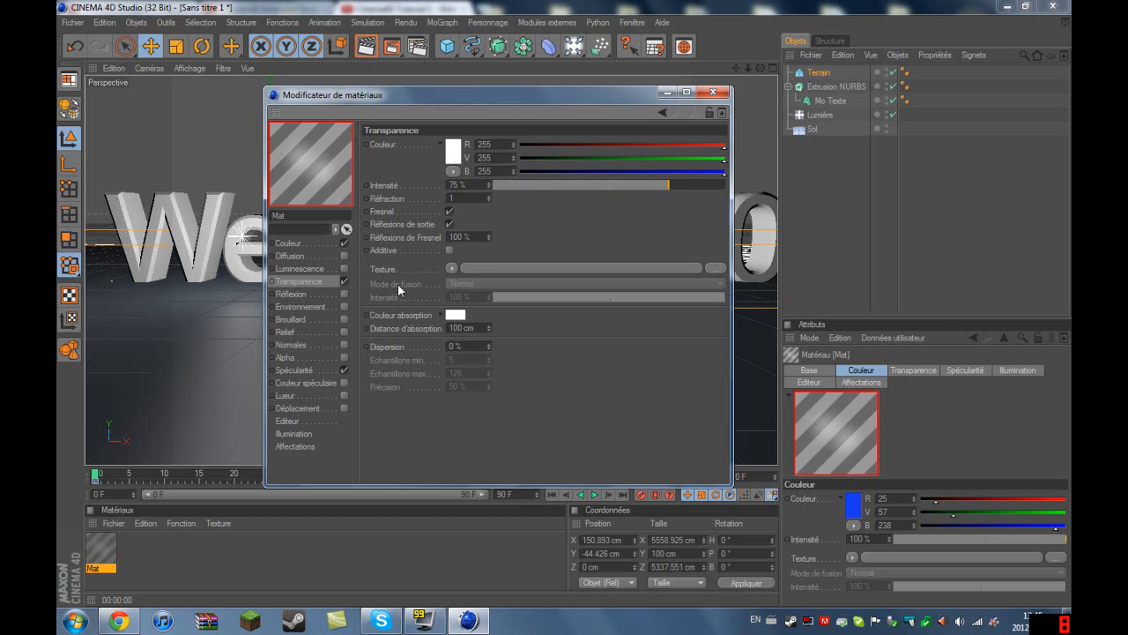
- Set the material's transparency to about 50% and reflection to 44%, then finish editing
left_click_drag(714, 185, 655, 185)
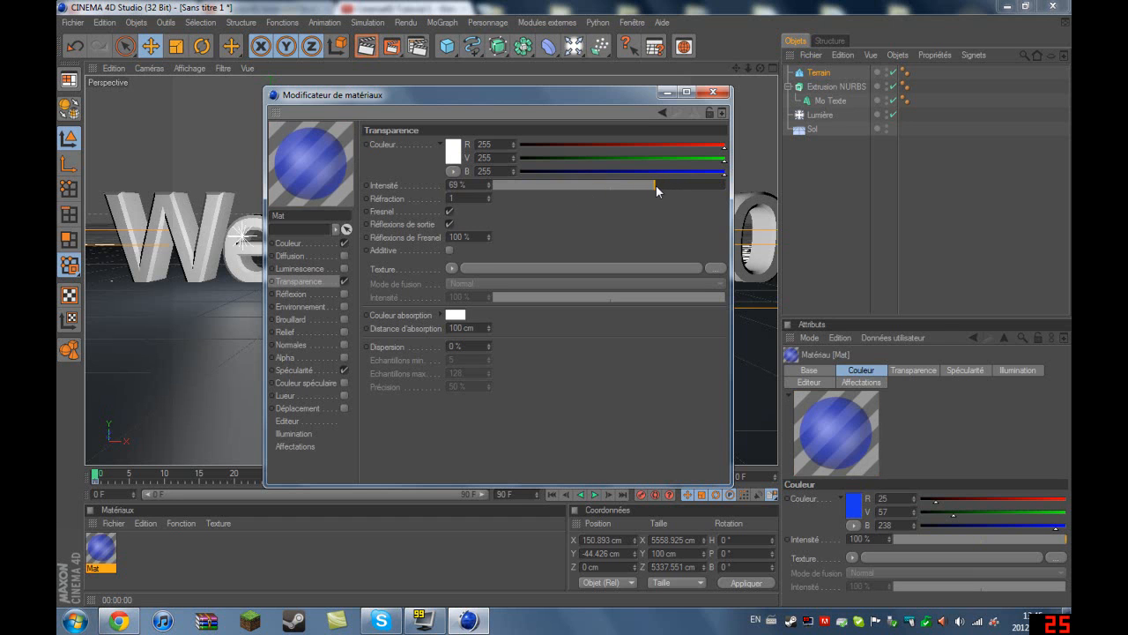
left_click_drag(656, 185, 632, 185)
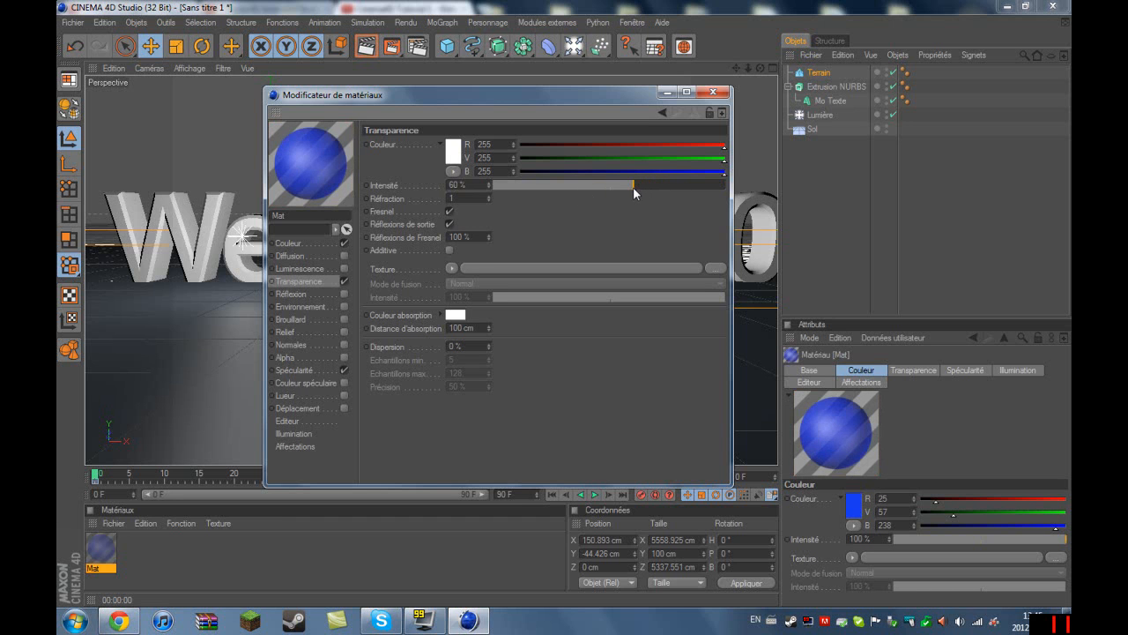
left_click_drag(632, 185, 624, 185)
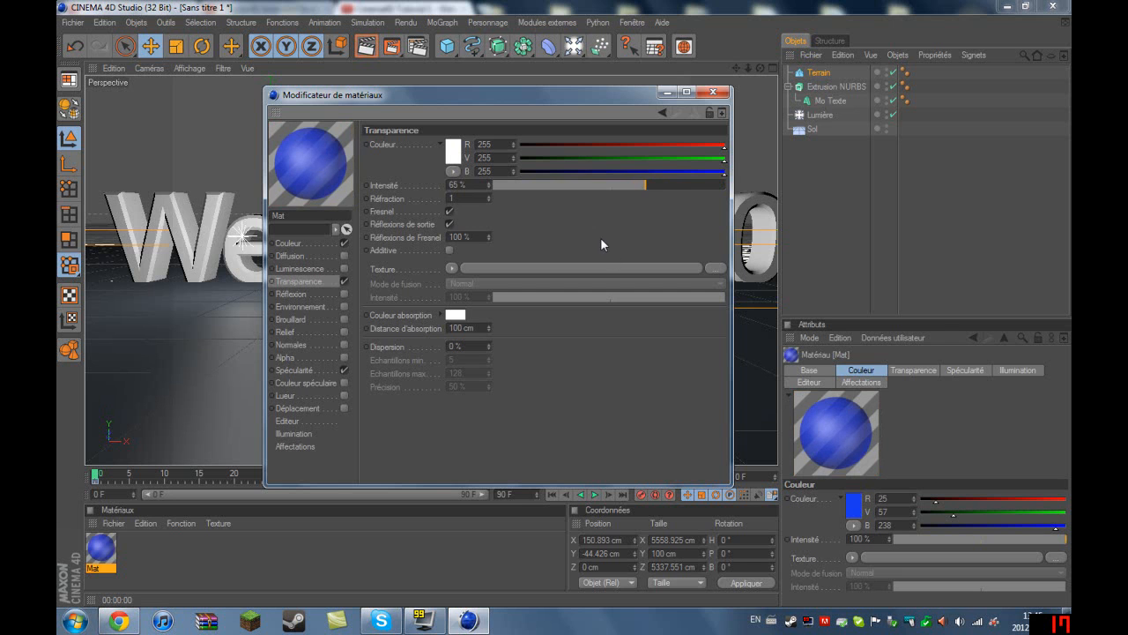
left_click(290, 293)
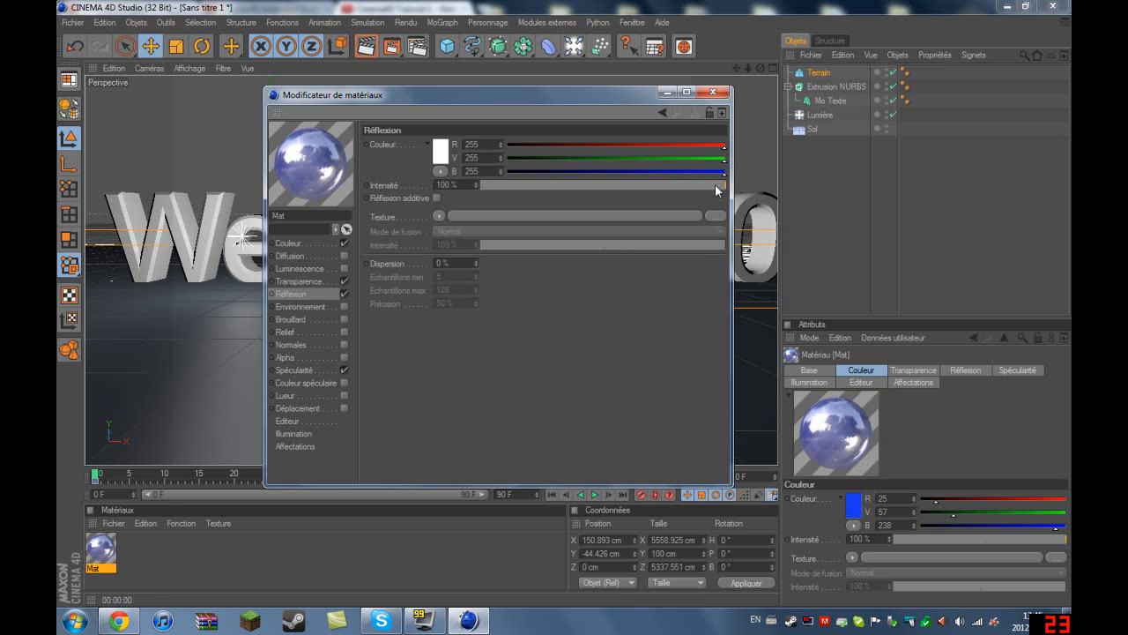
left_click_drag(719, 185, 602, 185)
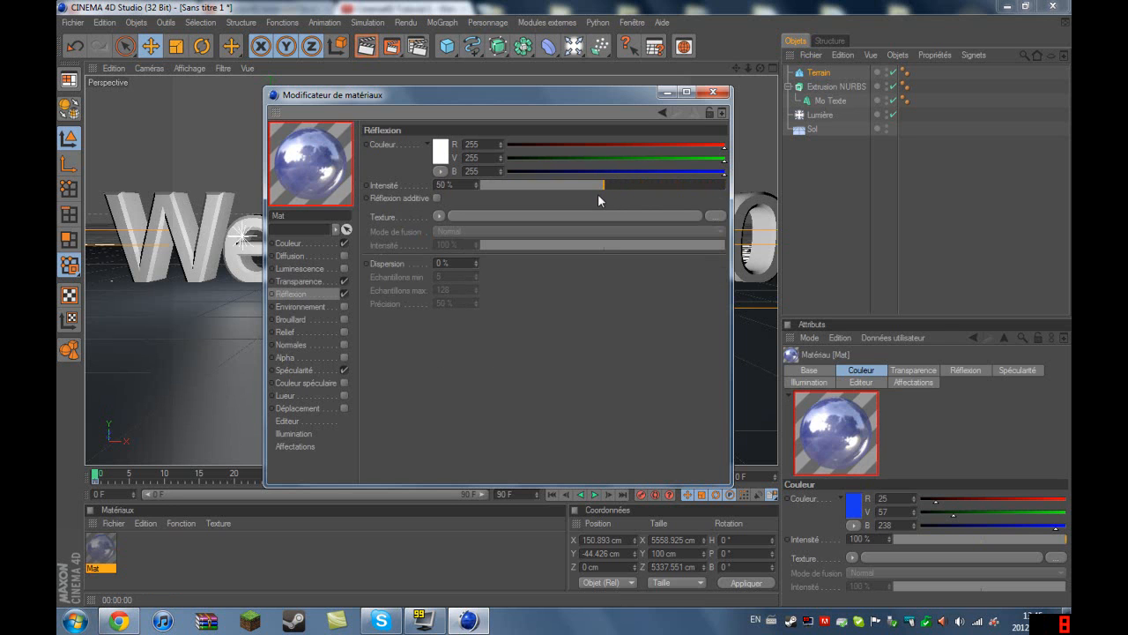
left_click_drag(602, 185, 589, 185)
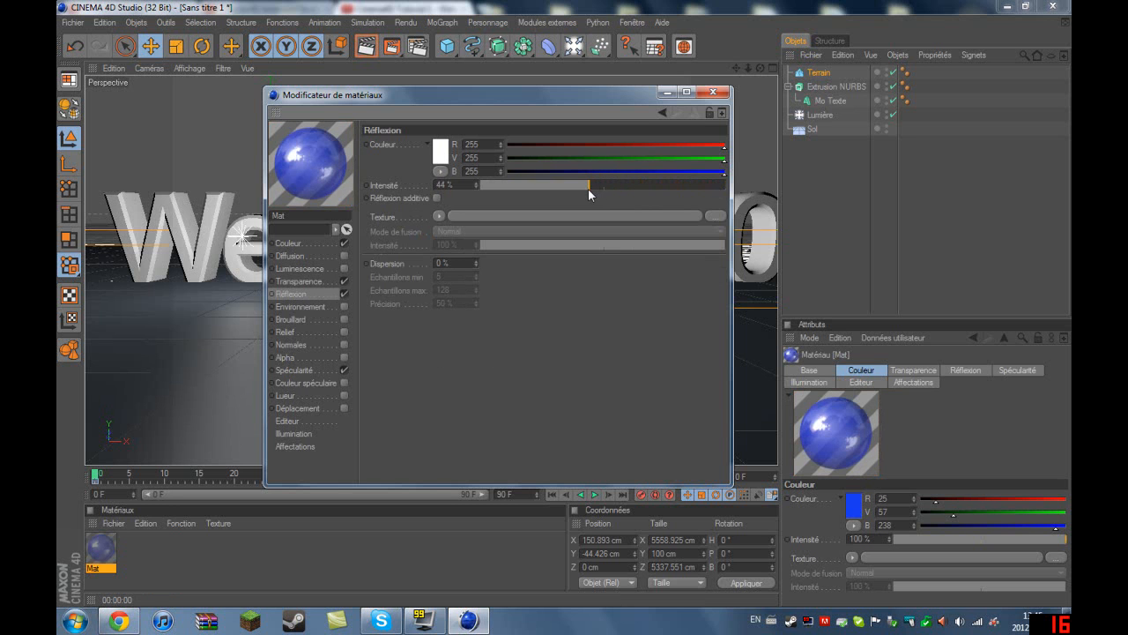
left_click(712, 94)
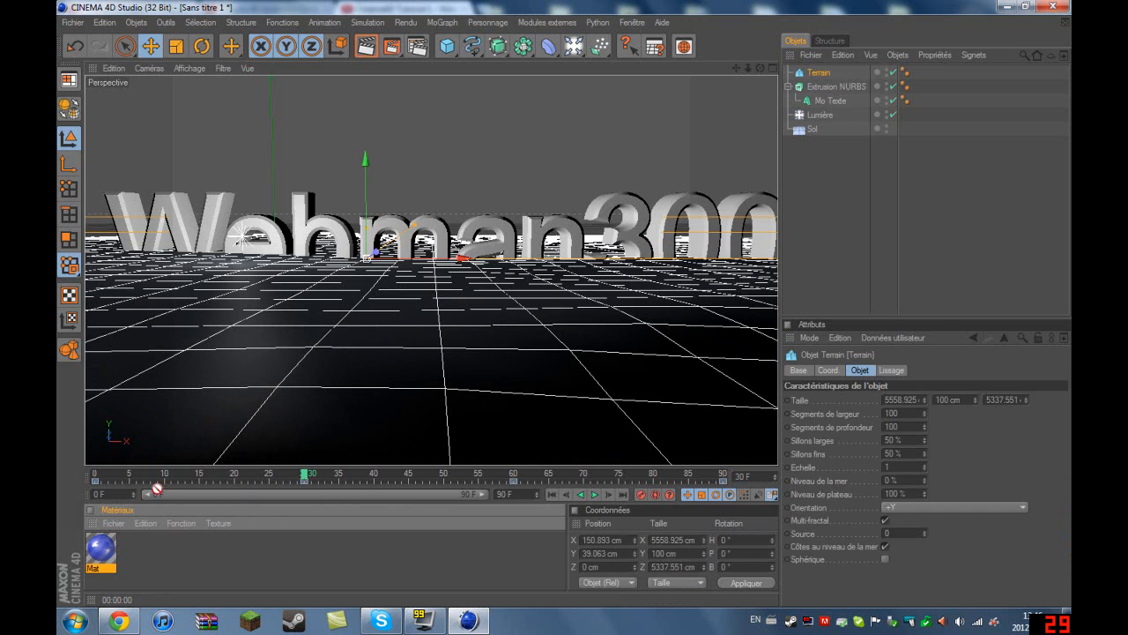
mouse_move(466, 351)
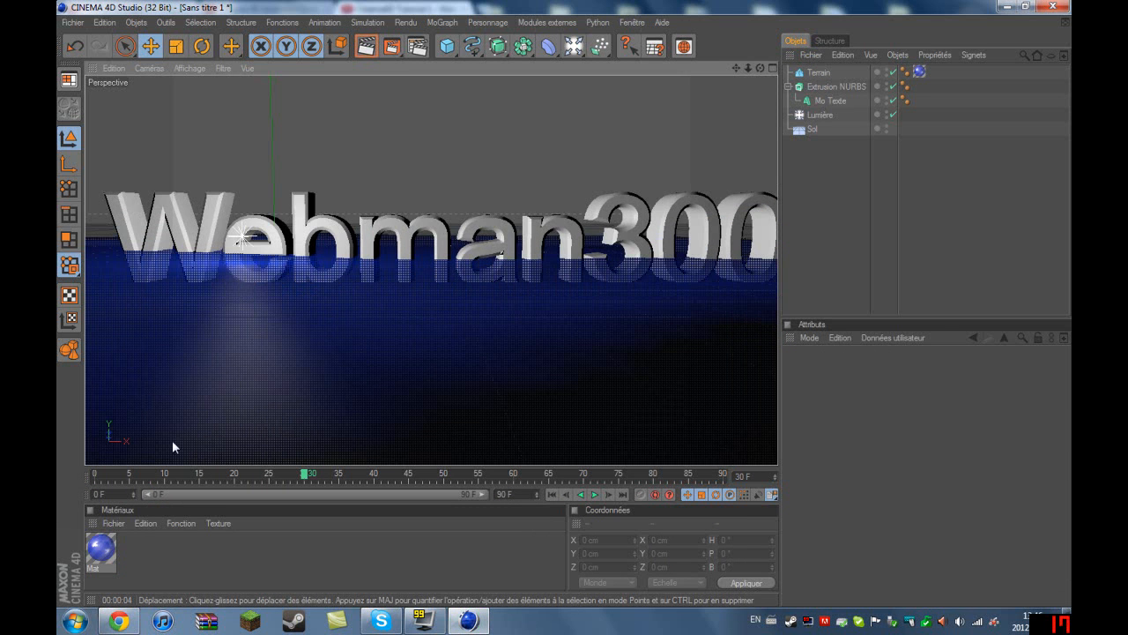
- Reopen the blue water material Mat in the Material Editor
double_click(99, 547)
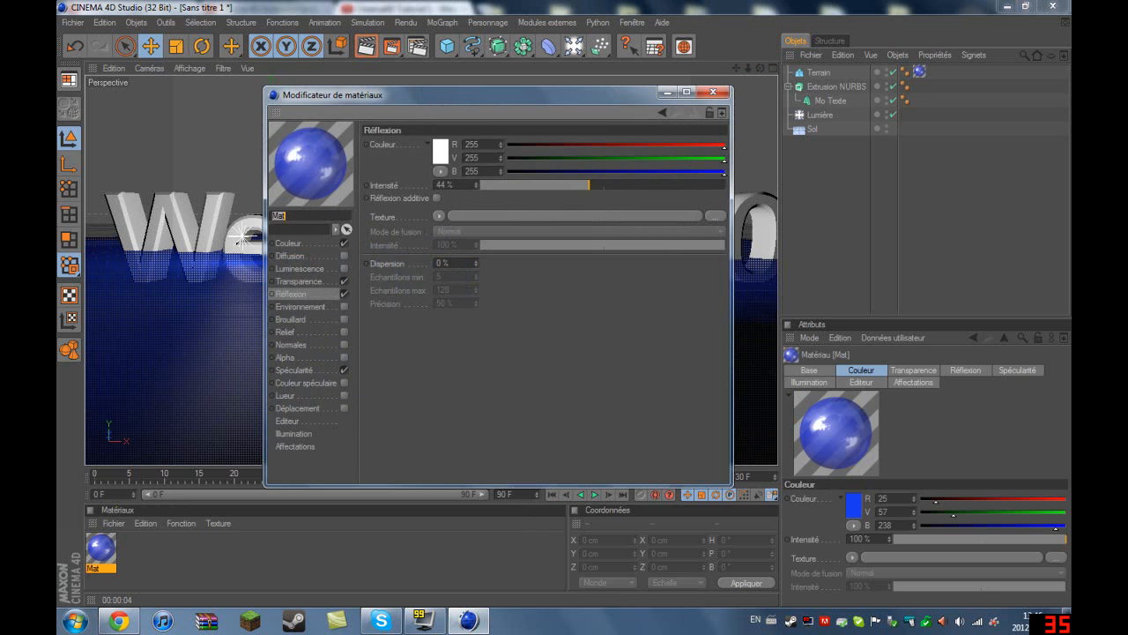
- Adjust the Transparency channel brightness of the water material to about 50%
left_click(303, 280)
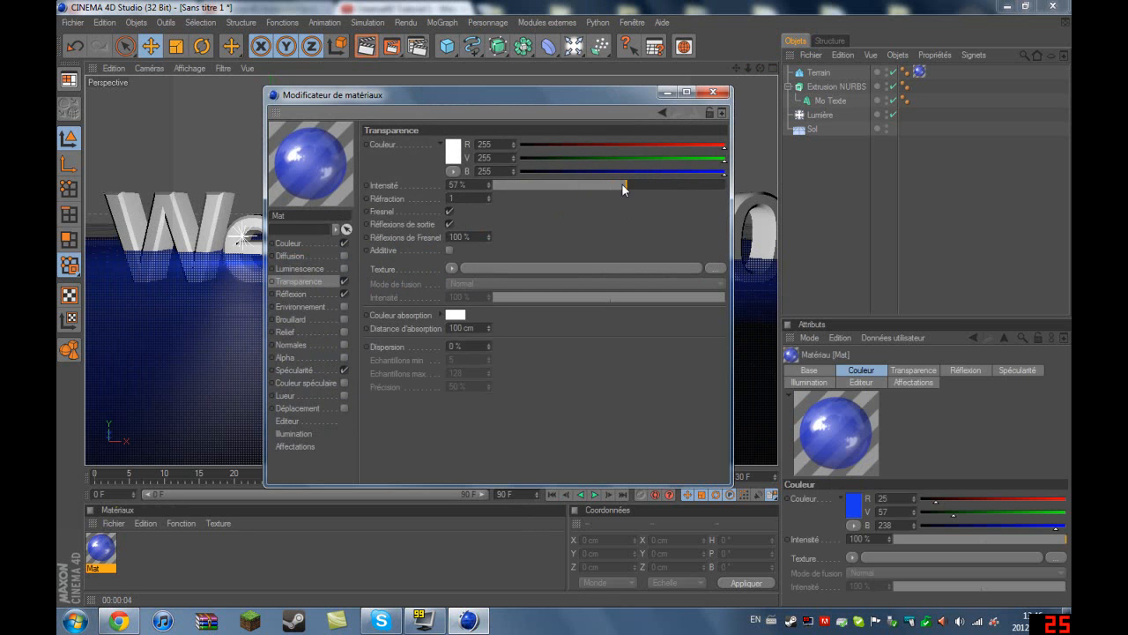
left_click_drag(626, 185, 578, 185)
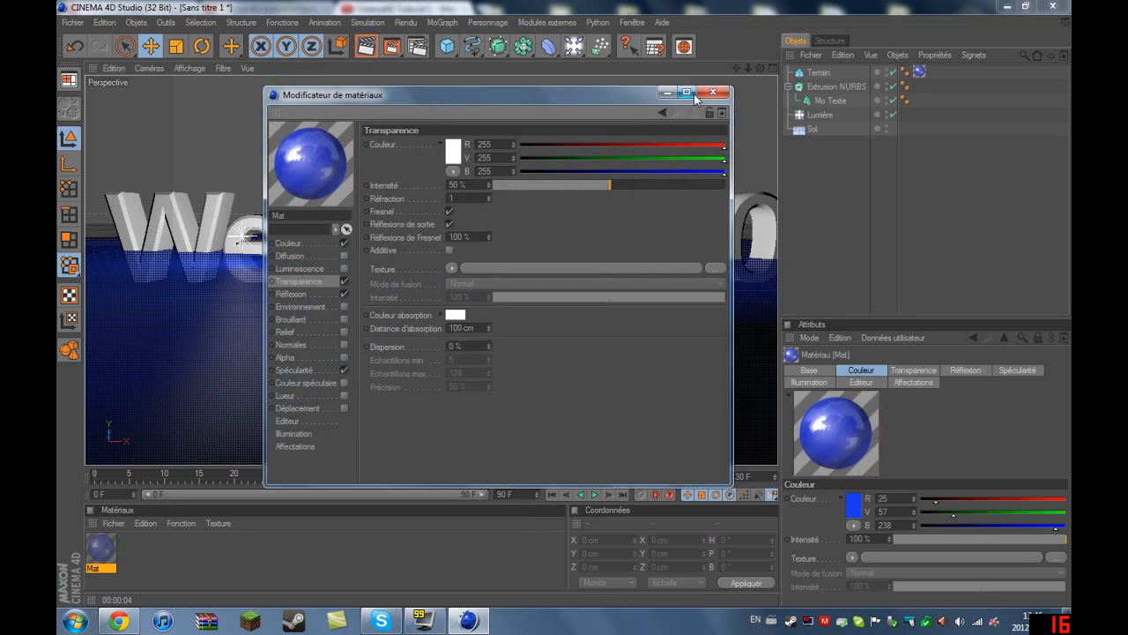